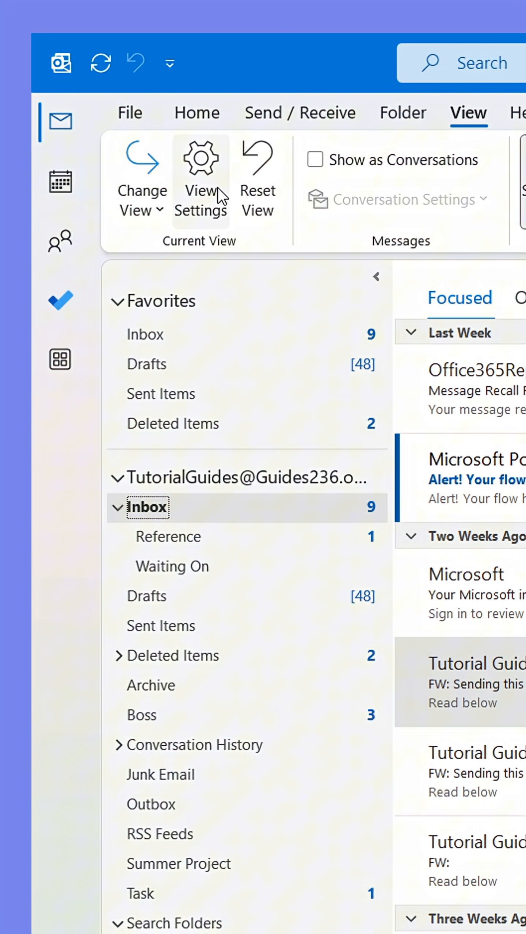
- Add a conditional formatting rule named 'Boss Mail' through the current view's settings
{"action": "left_click", "coordinate": [201, 178]}
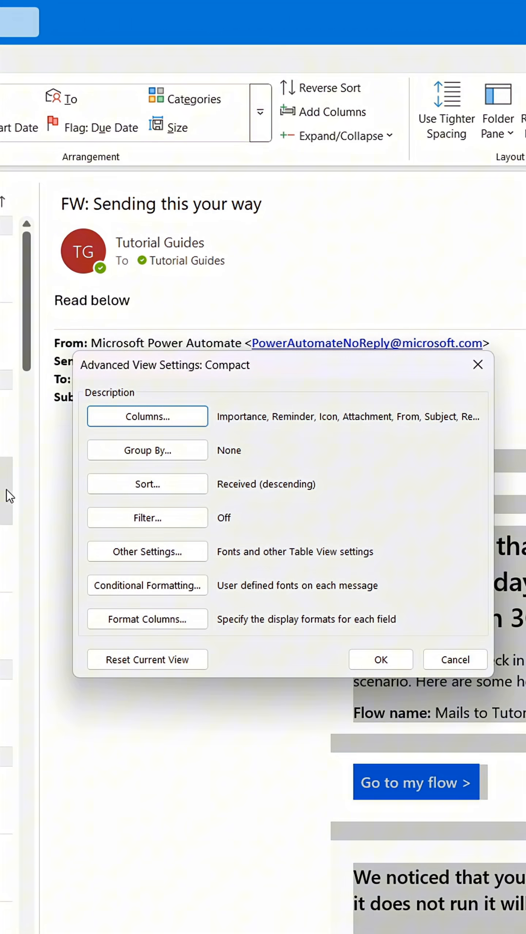
{"action": "left_click", "coordinate": [146, 585]}
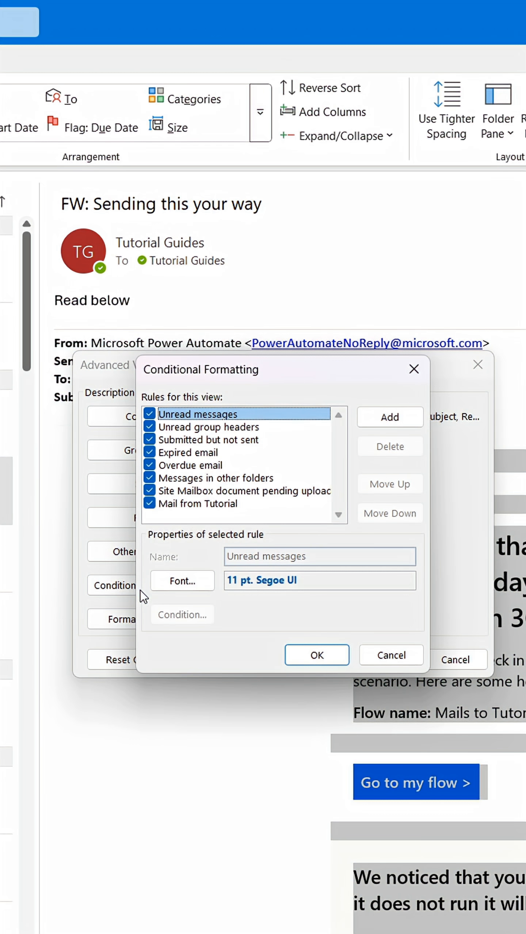
{"action": "left_click", "coordinate": [389, 417]}
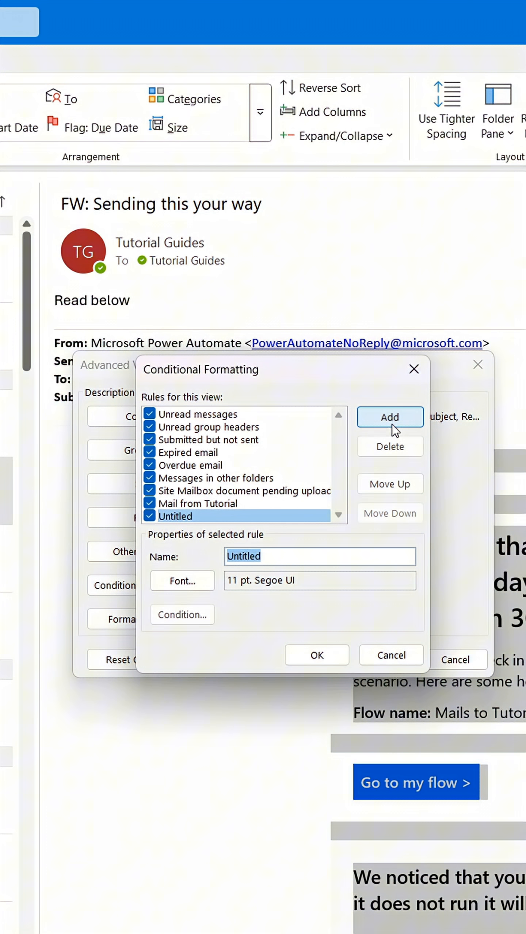
{"action": "type", "text": "Boss Mail"}
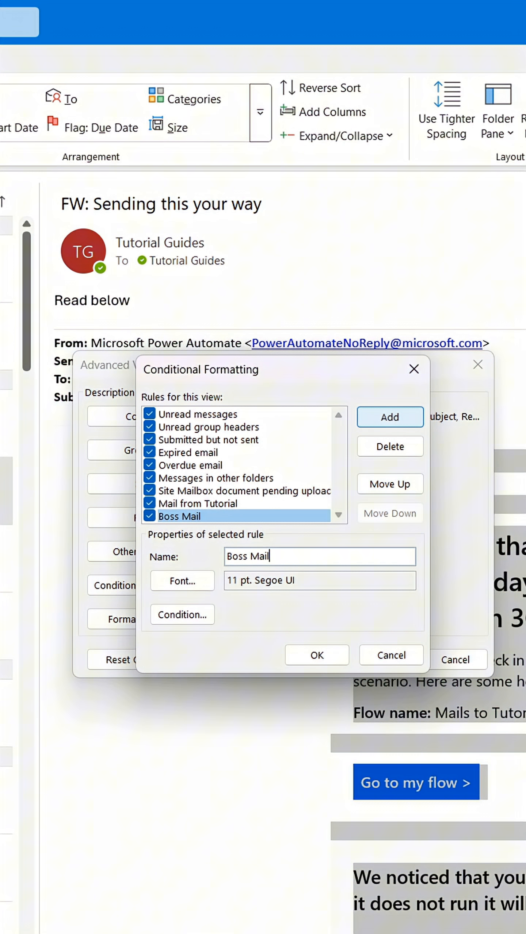
{"action": "left_click", "coordinate": [182, 580]}
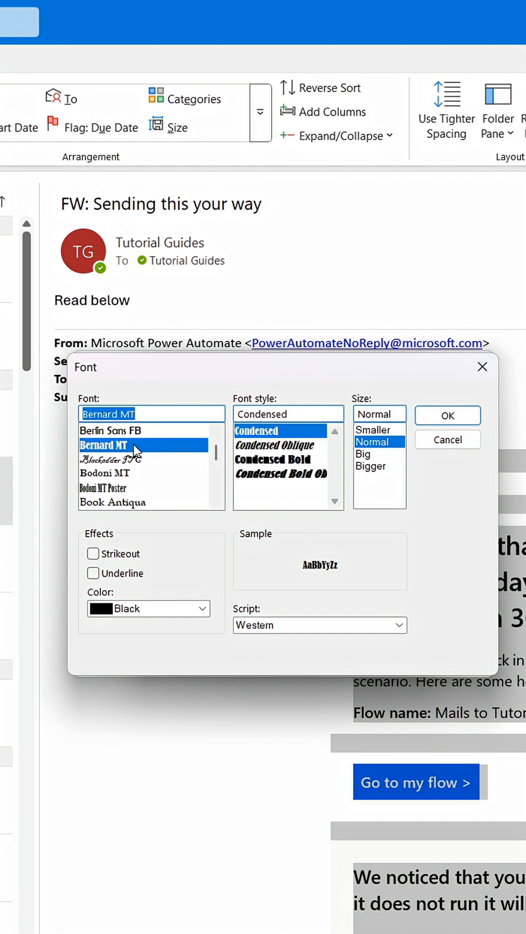
- Set the rule's font to Bernard MT Condensed, size Big, colour Red
{"action": "left_click", "coordinate": [362, 454]}
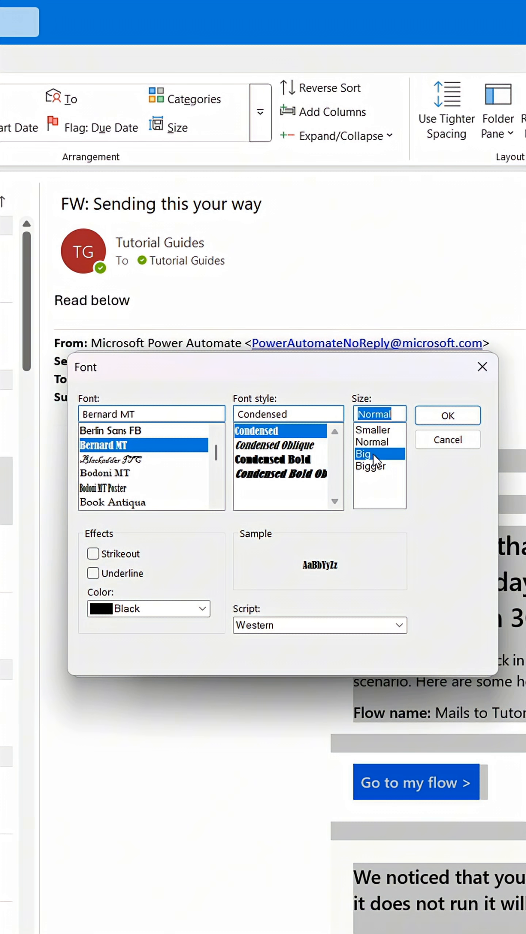
{"action": "left_click", "coordinate": [364, 453]}
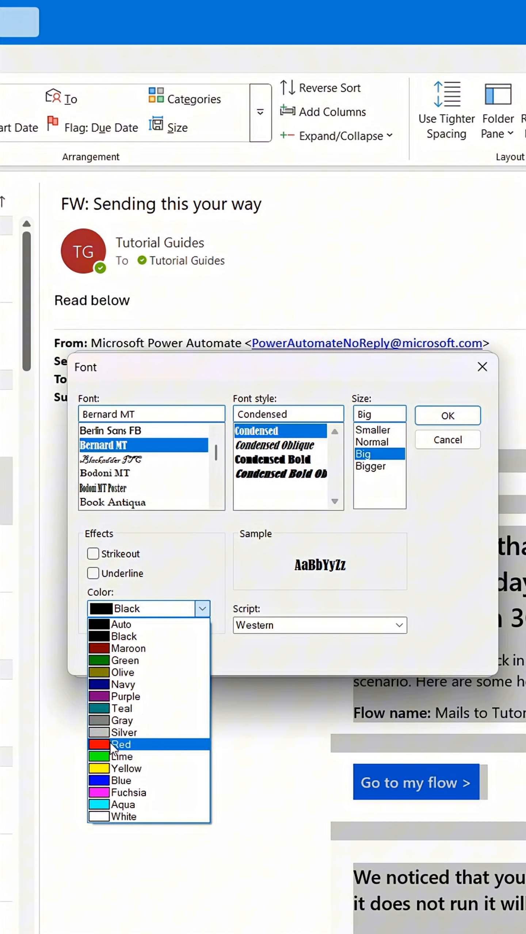
{"action": "left_click", "coordinate": [121, 745]}
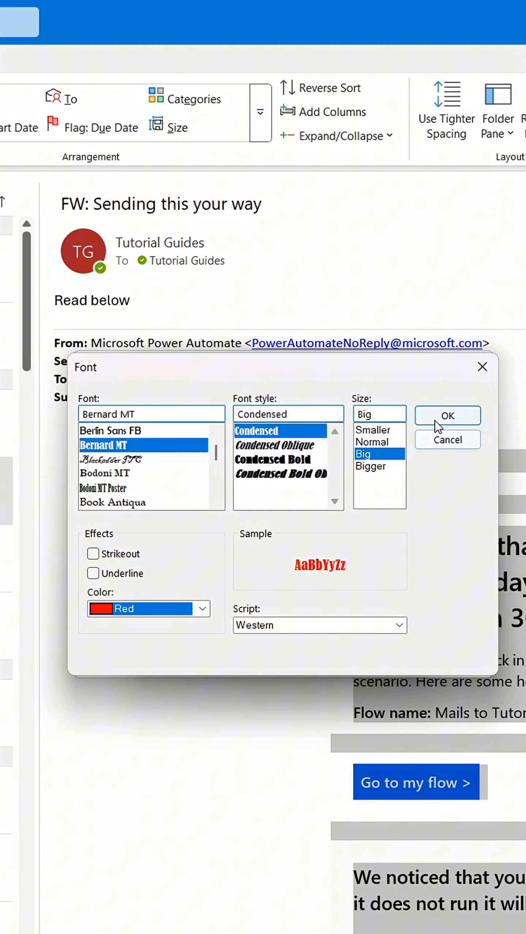
{"action": "left_click", "coordinate": [446, 416]}
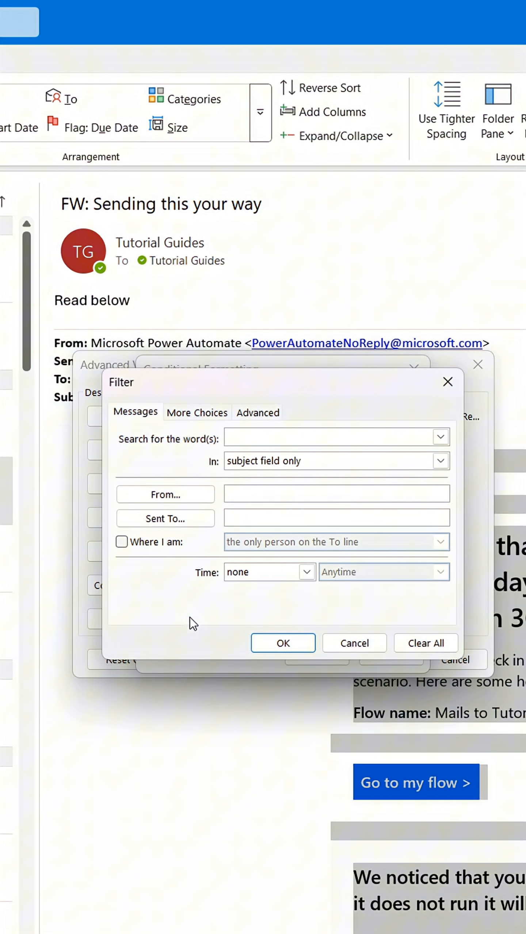
{"action": "mouse_move", "coordinate": [258, 462]}
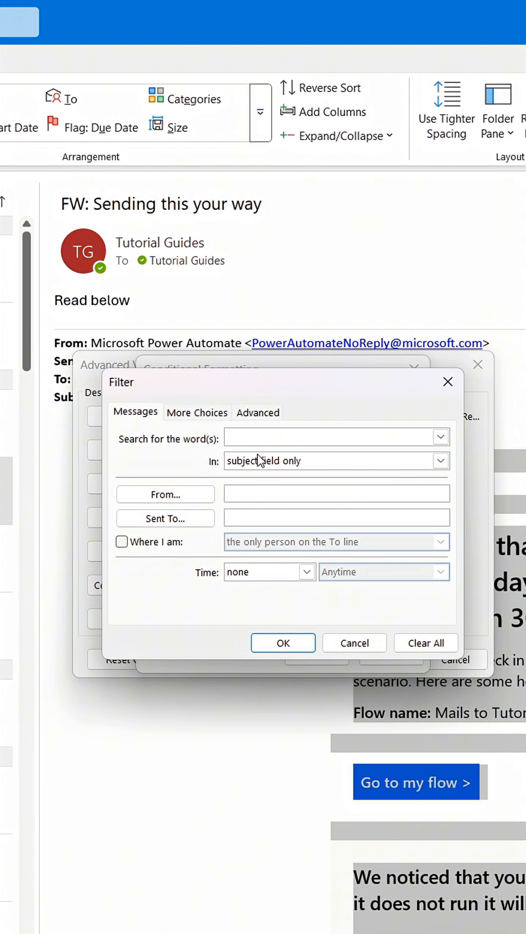
- Limit the rule to mail From the sender Tutorial Guides and confirm the rule list
{"action": "left_click", "coordinate": [328, 436]}
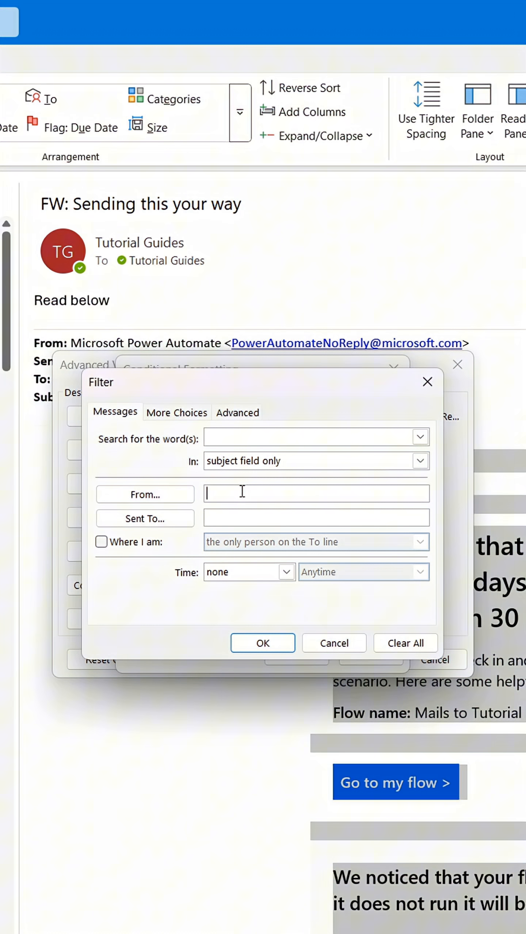
{"action": "left_click", "coordinate": [145, 494]}
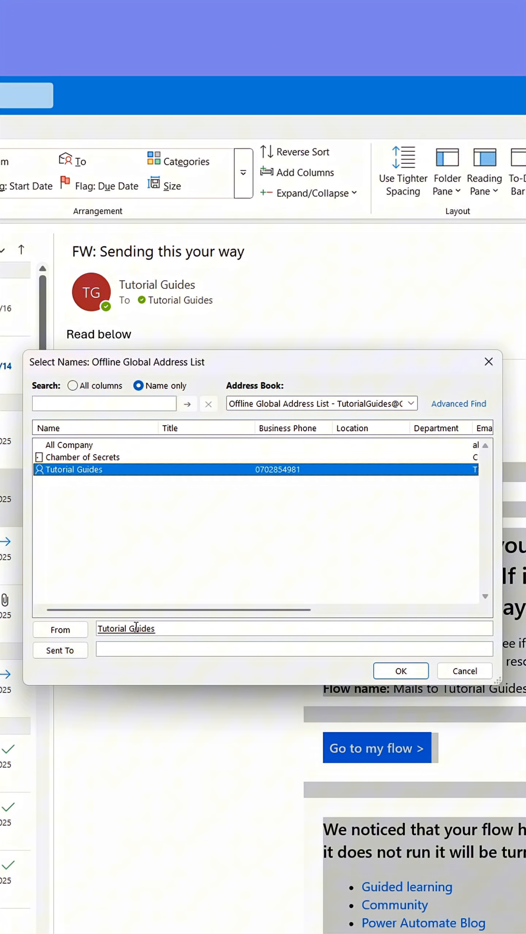
{"action": "left_click", "coordinate": [400, 670]}
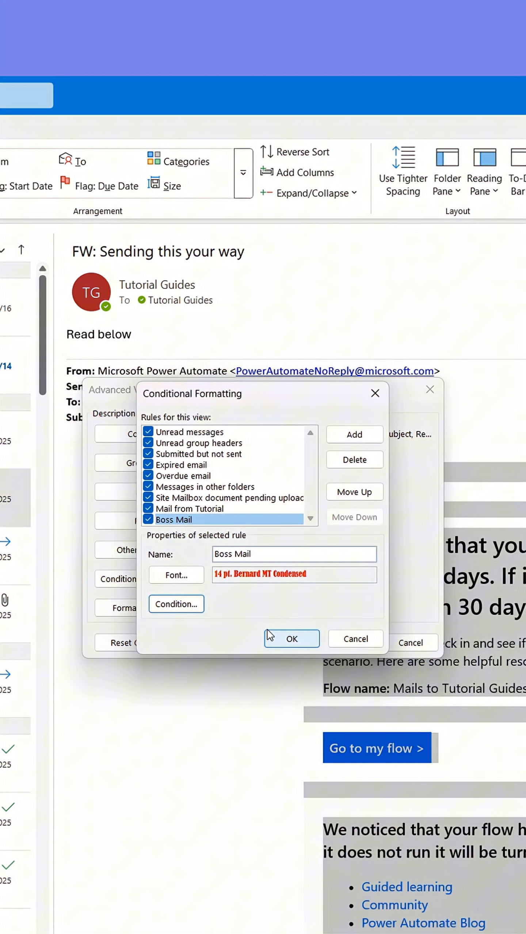
{"action": "left_click", "coordinate": [290, 638]}
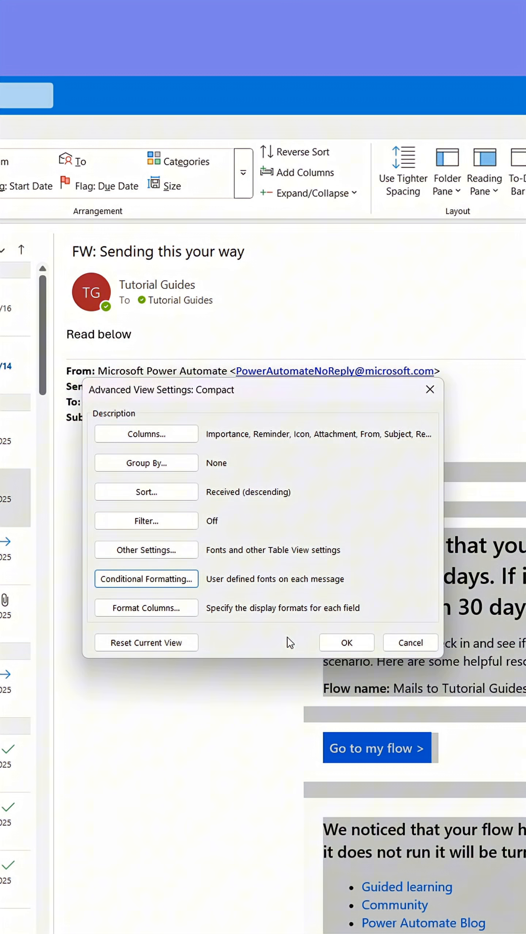